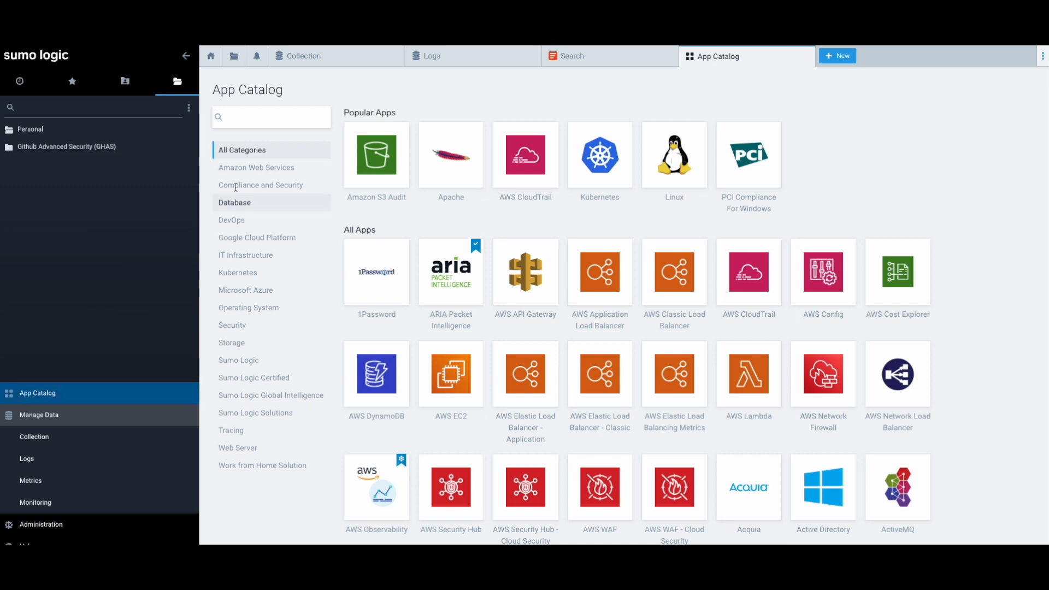
Search the App Catalog for 'github' and open the GitHub app's overview page
type("github")
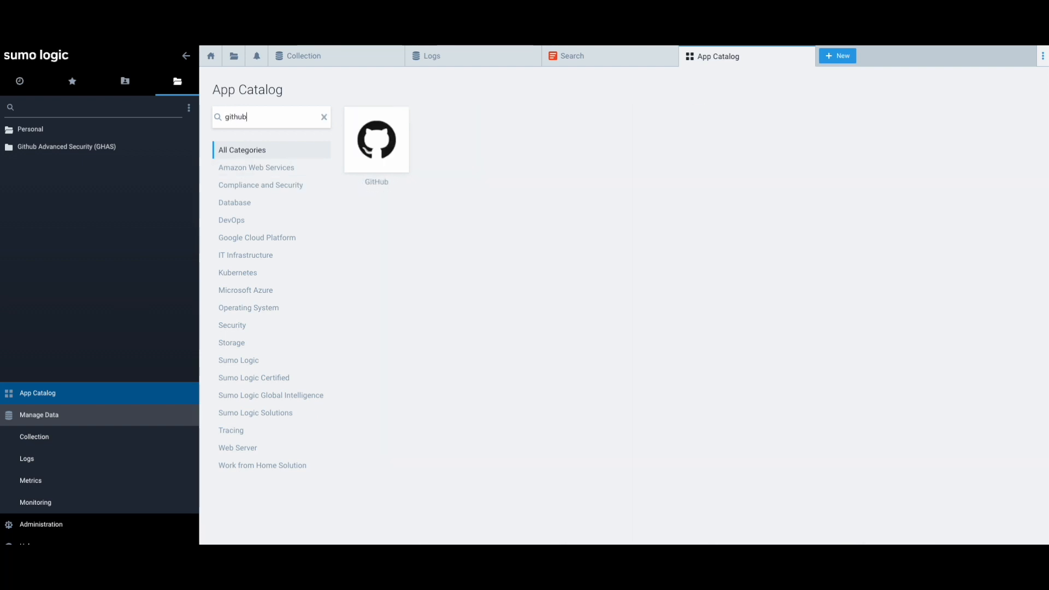
left_click(376, 139)
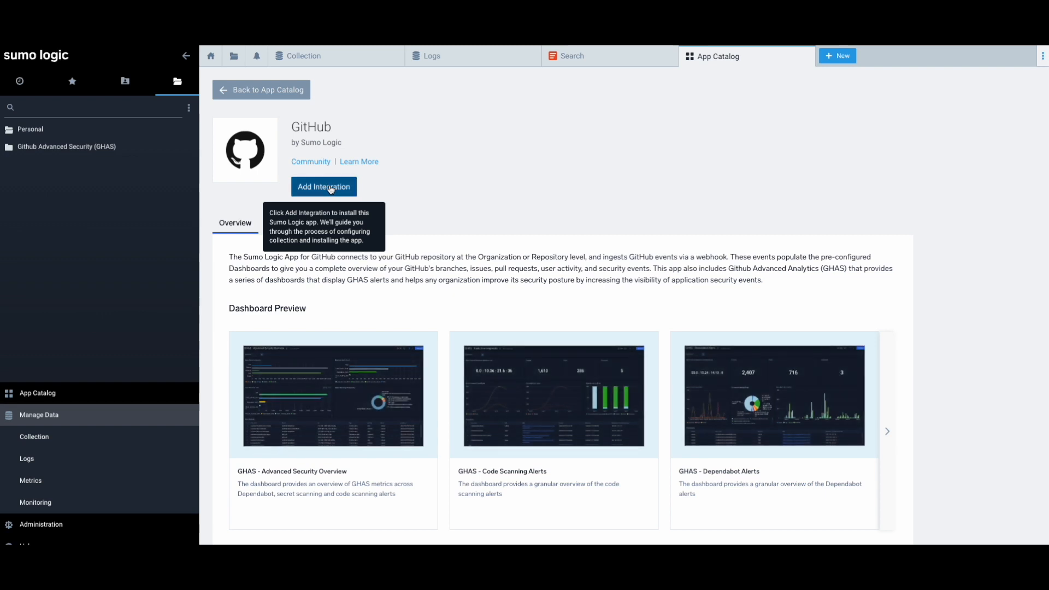
Begin the GitHub app install with a new collector renamed to gitHub-collector-2
left_click(324, 187)
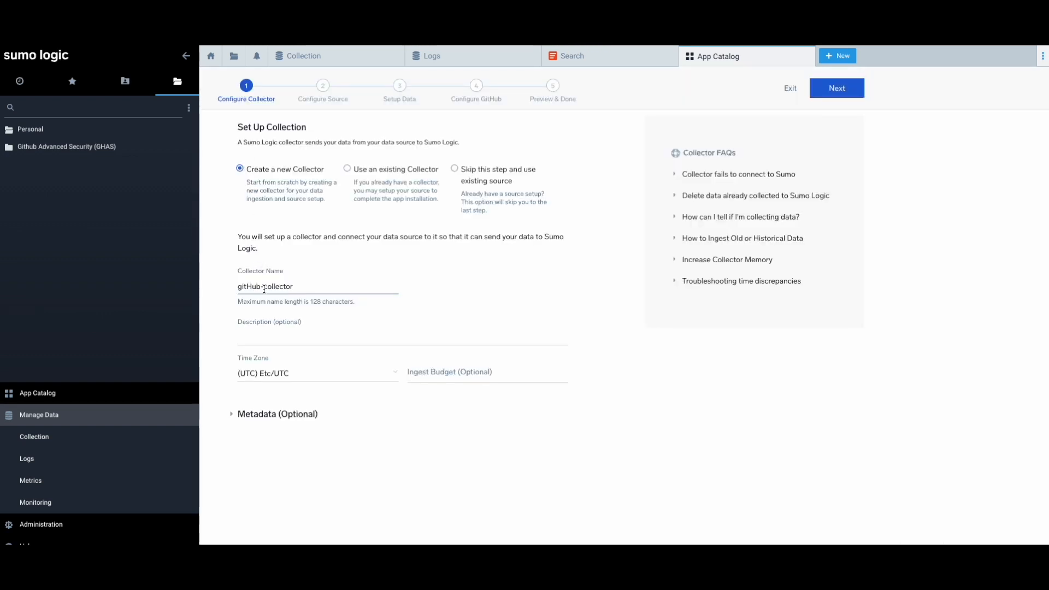
type("-")
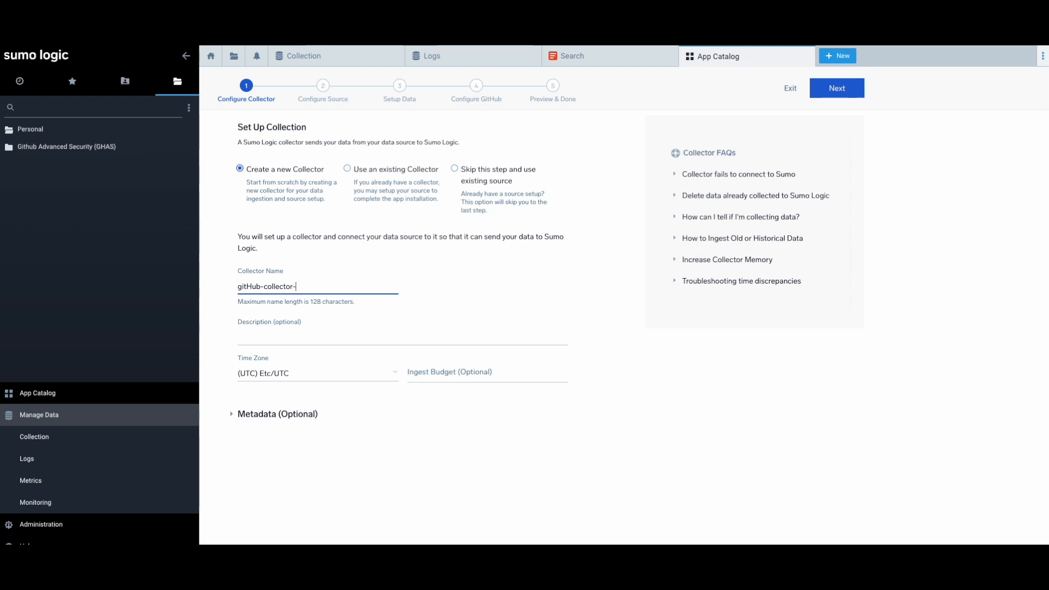
type("2")
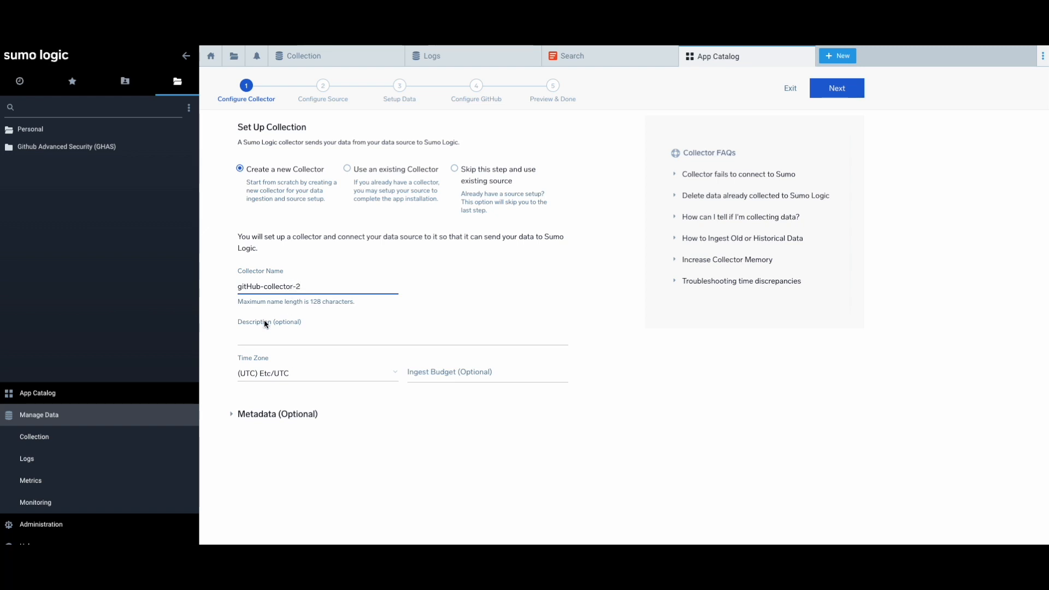
mouse_move(787, 128)
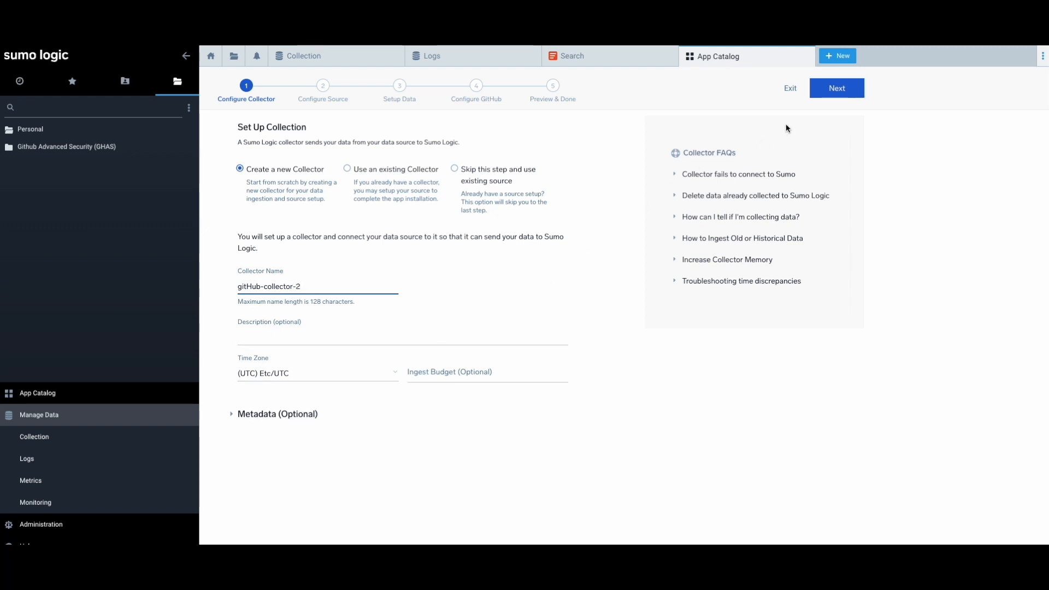
left_click(835, 87)
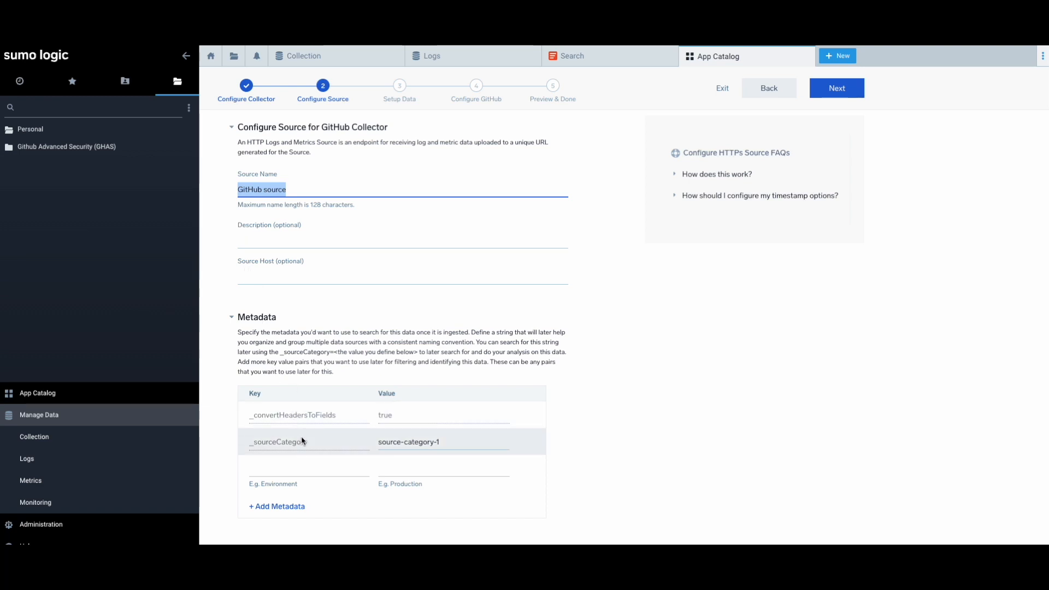
Keep source 'GitHub source' with _sourceCategory source-category-1 and continue to webhook setup
left_click(443, 441)
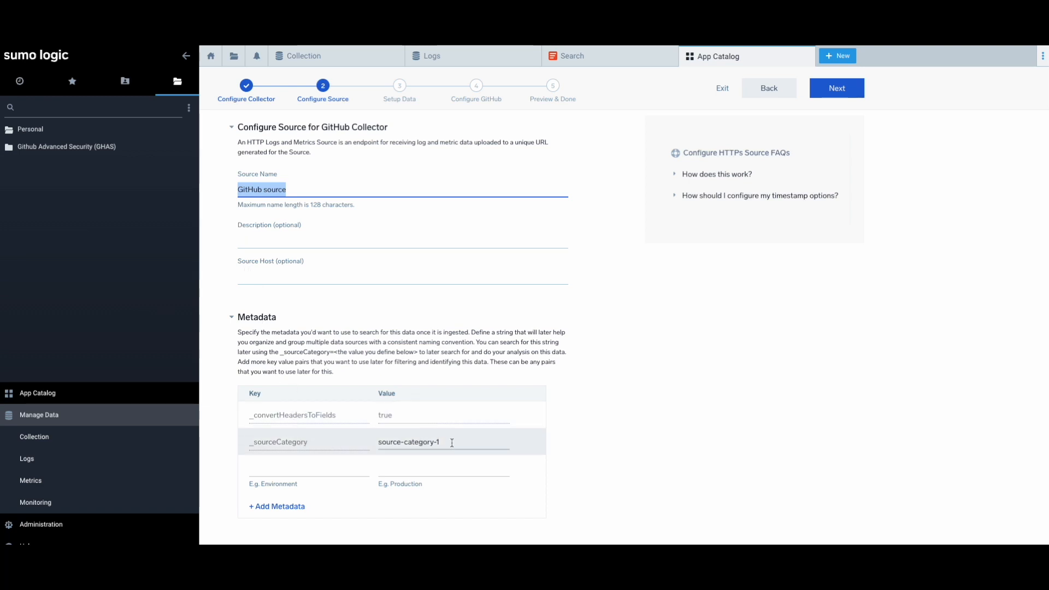
left_click(442, 441)
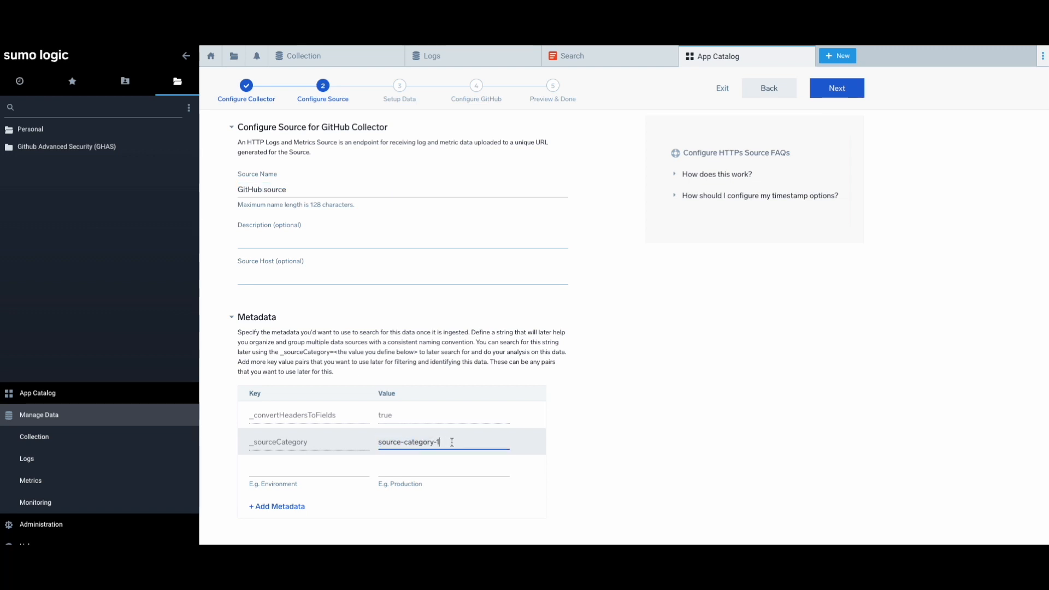
left_click(837, 87)
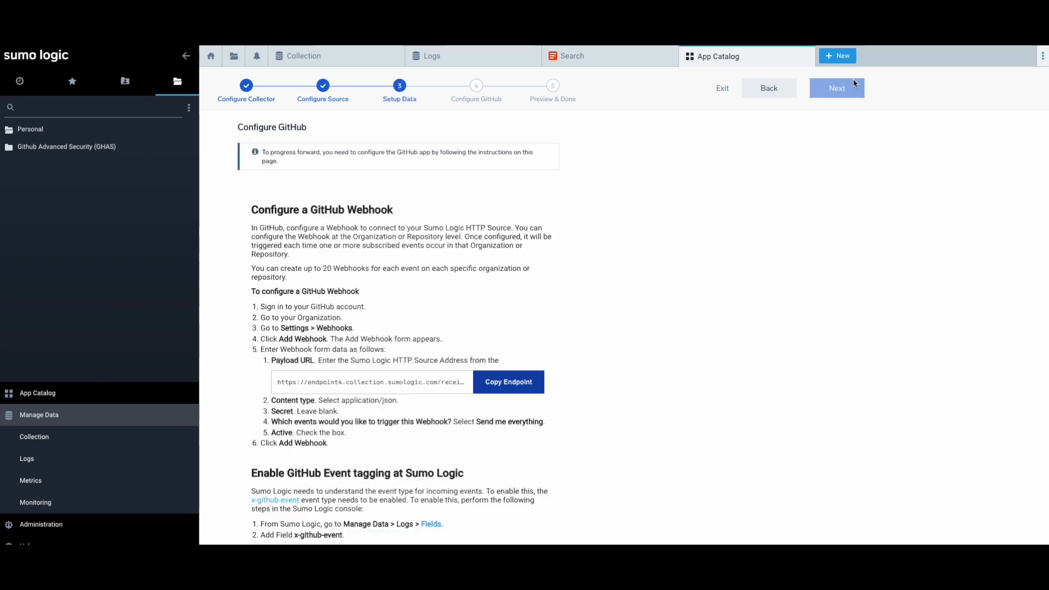
Review the webhook and event-tagging instructions and copy the HTTP source endpoint
scroll("down", 3)
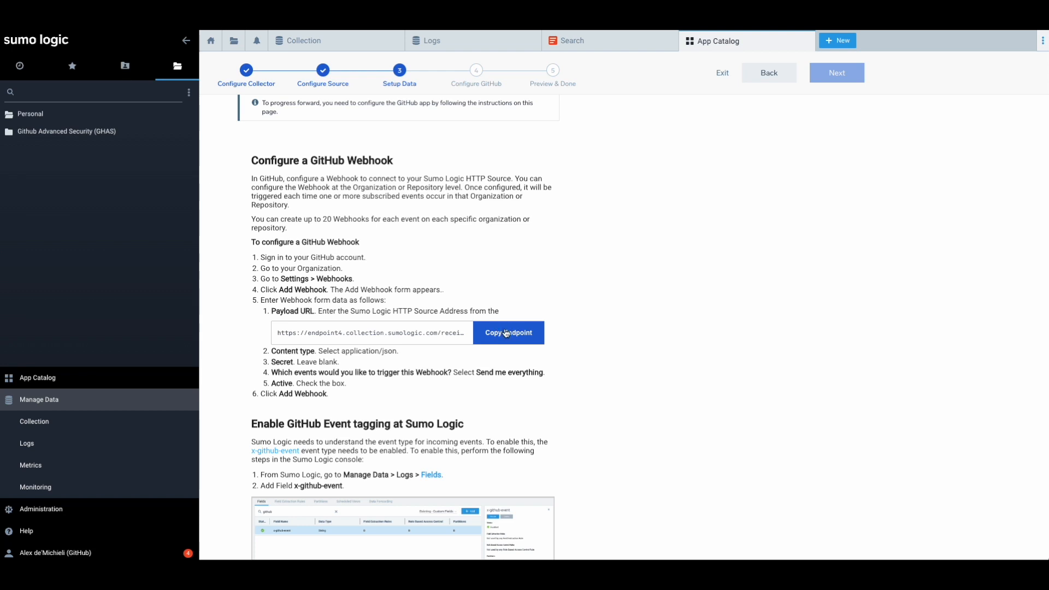
scroll("down", 3)
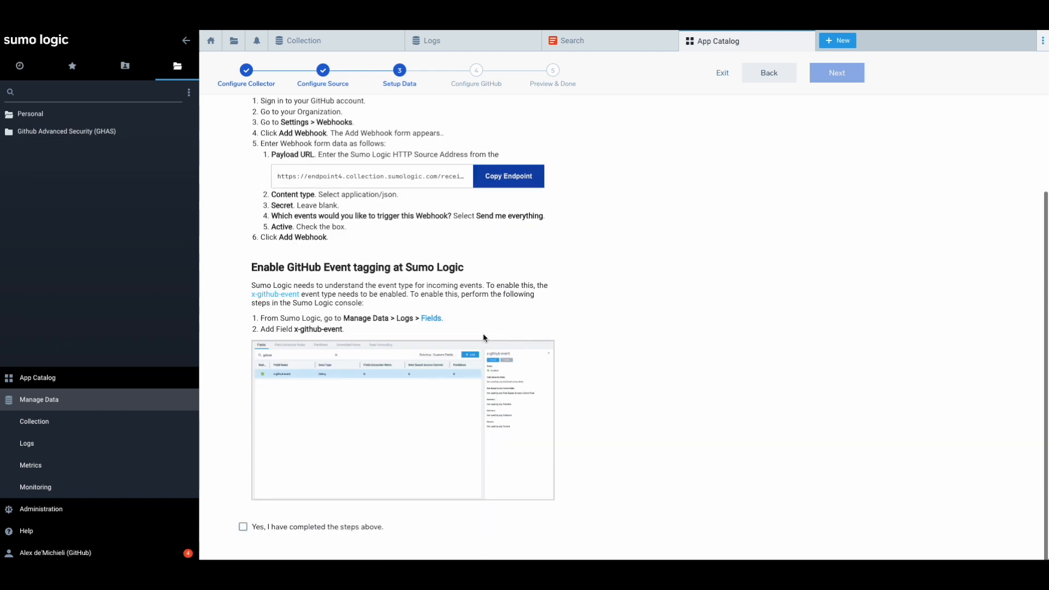
left_click(242, 527)
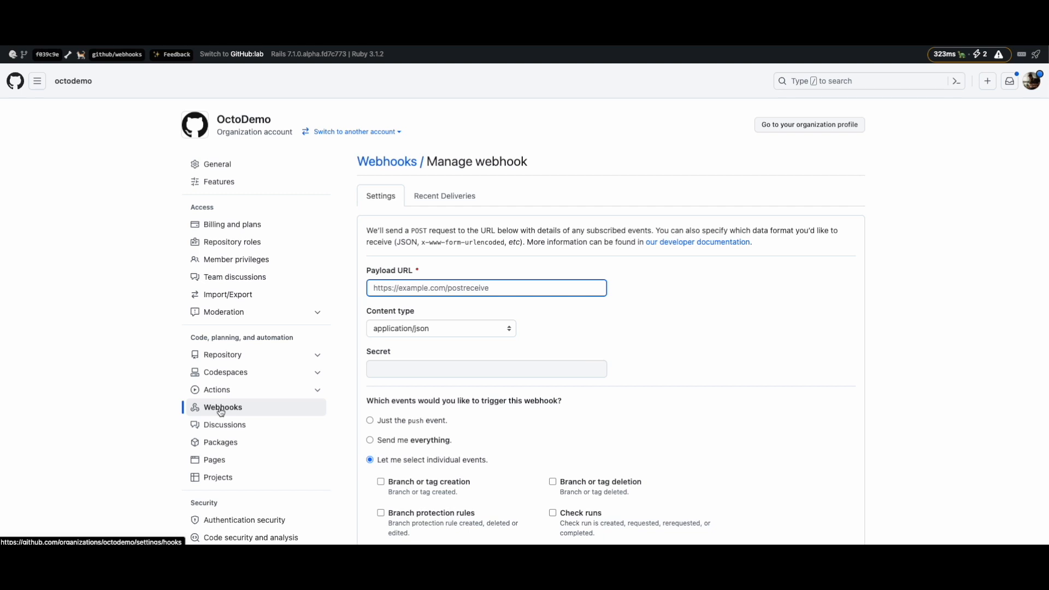
mouse_move(252, 411)
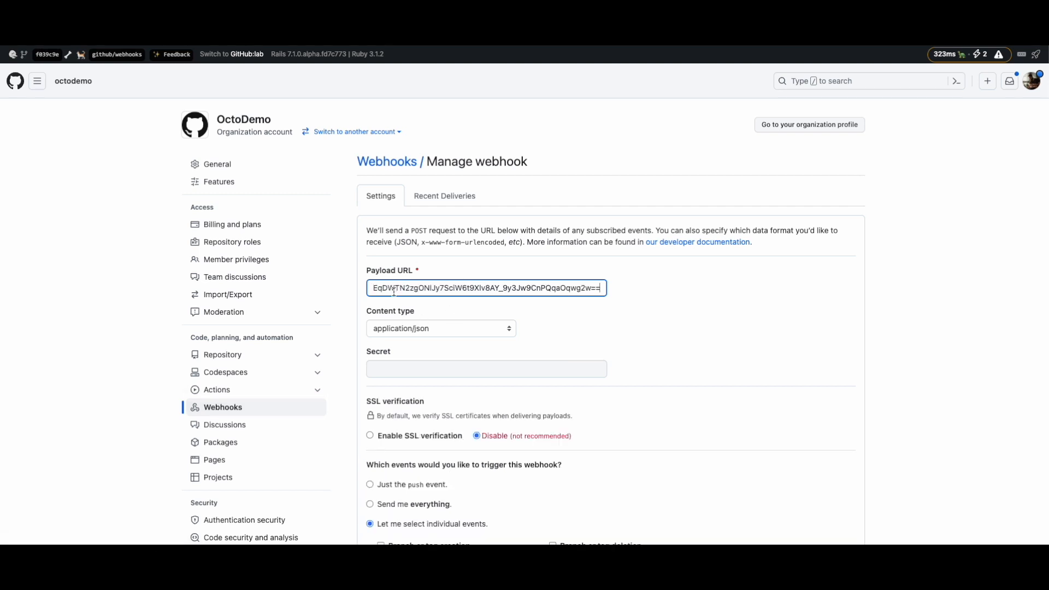
mouse_move(432, 330)
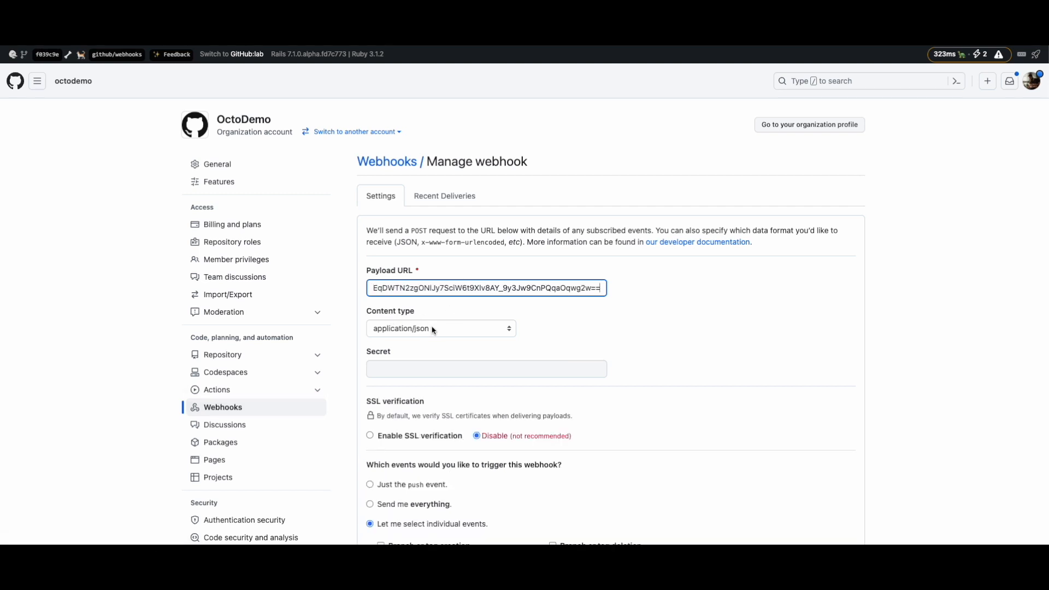
Confirm the webhook's content type is application/json alongside the pasted payload URL
left_click(441, 328)
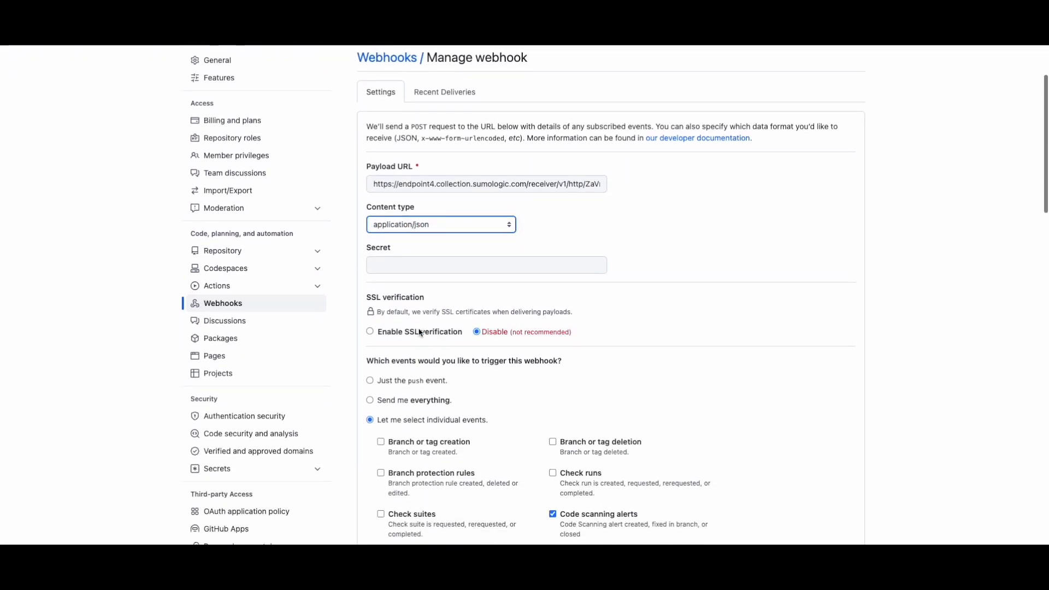
scroll("down", 3)
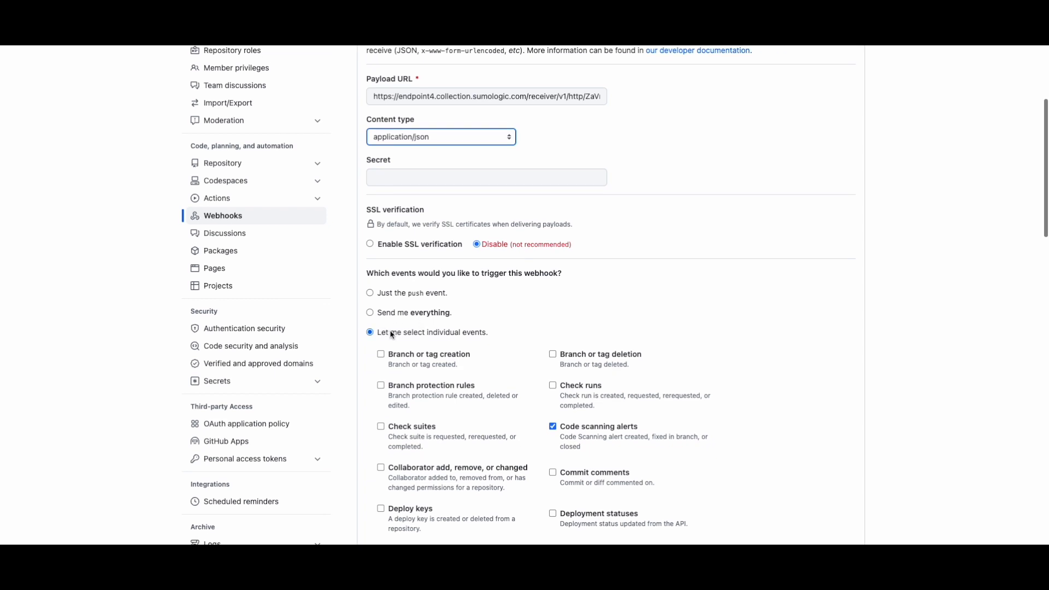
scroll("down", 3)
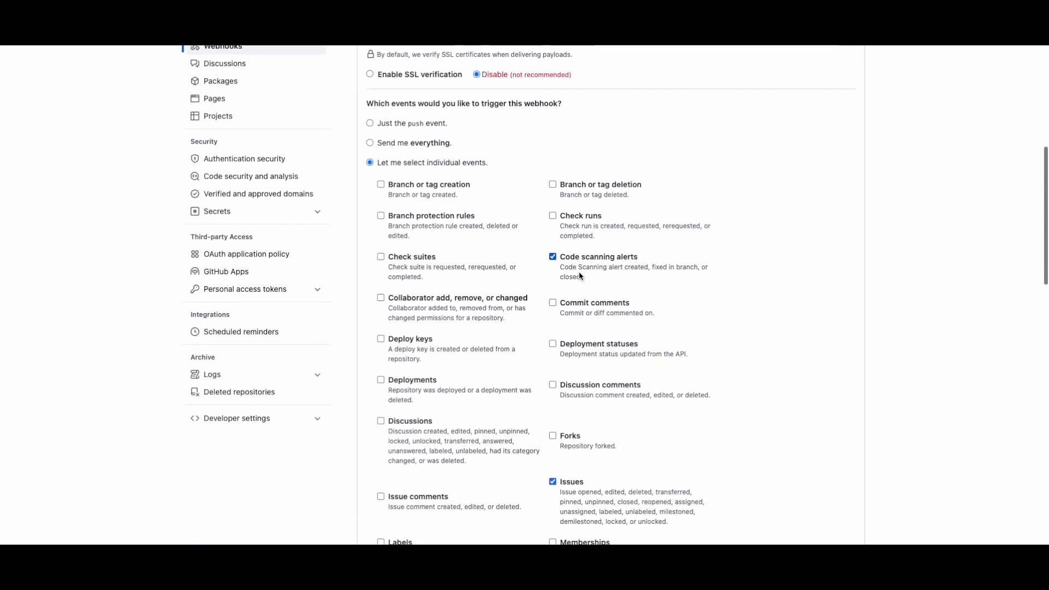
scroll("down", 3)
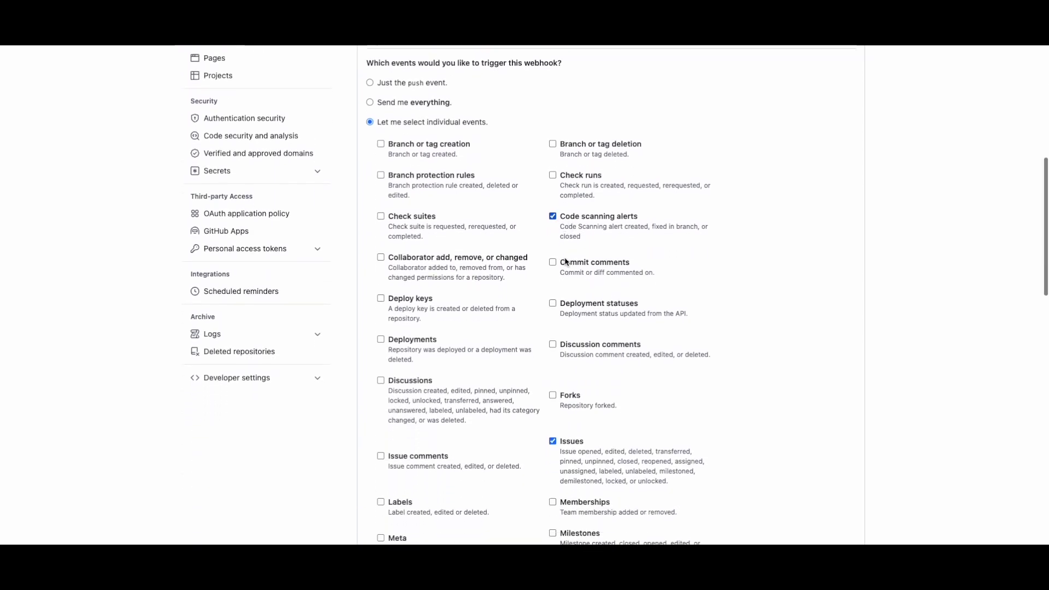
scroll("down", 3)
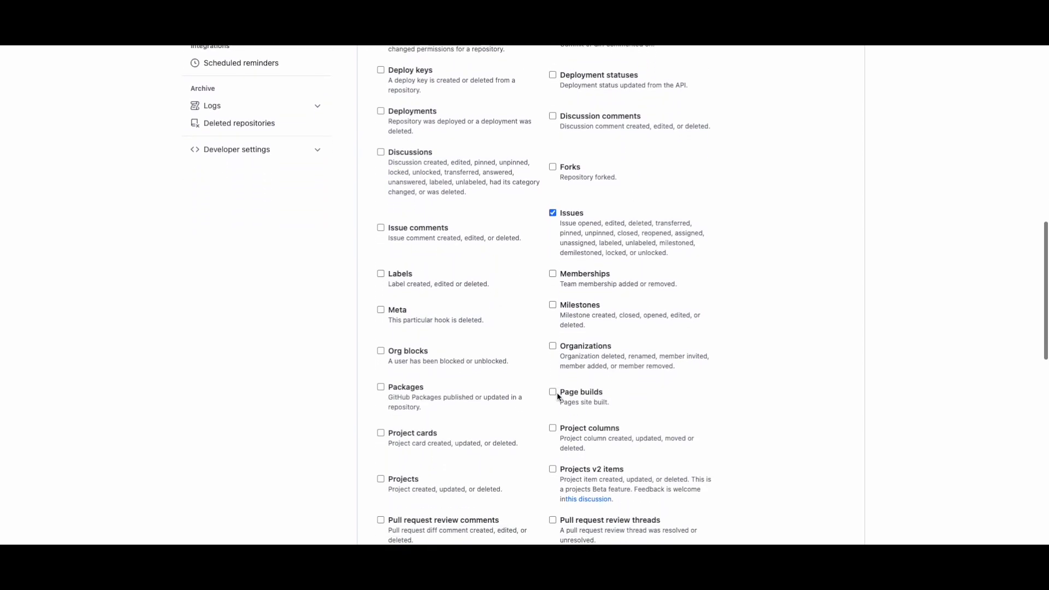
scroll("down", 3)
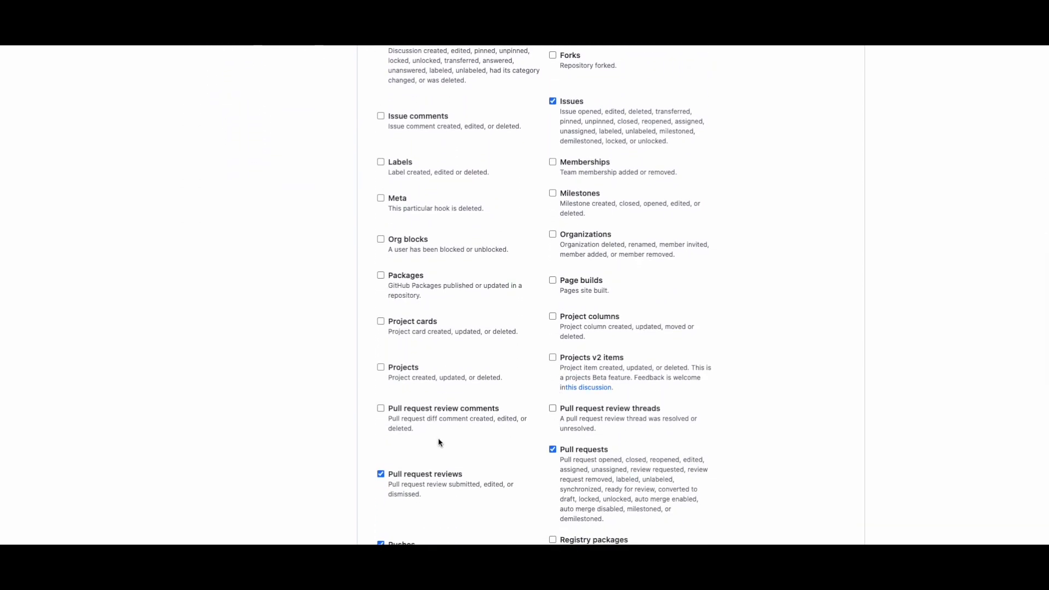
scroll("down", 3)
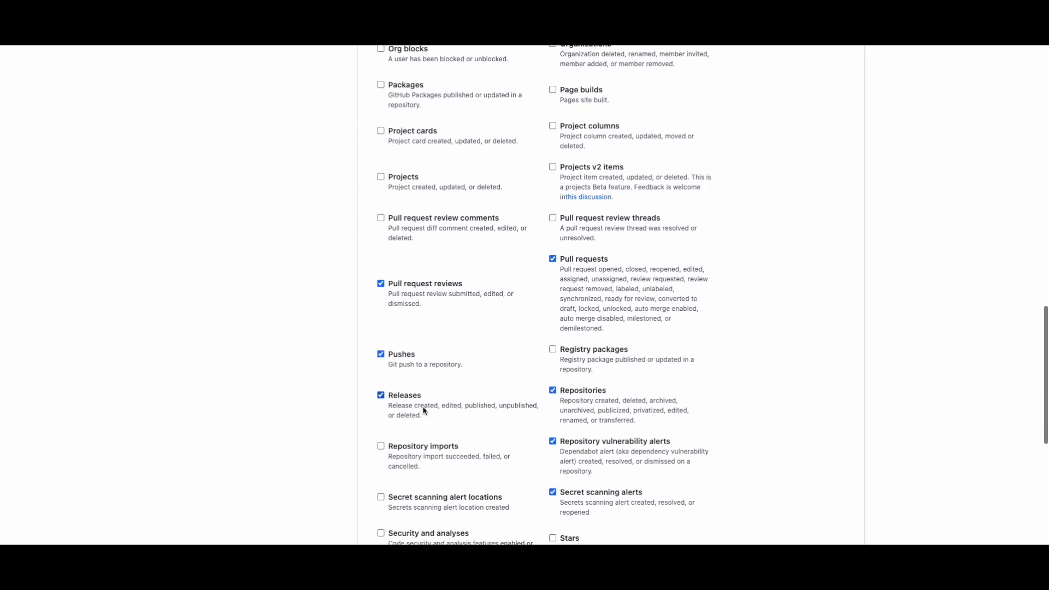
scroll("down", 3)
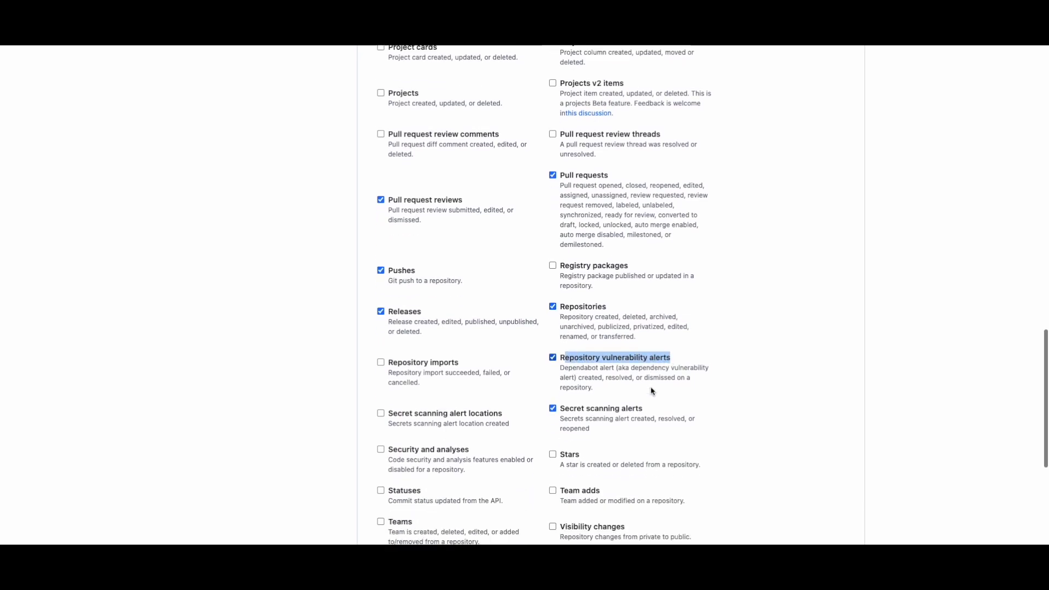
scroll("down", 3)
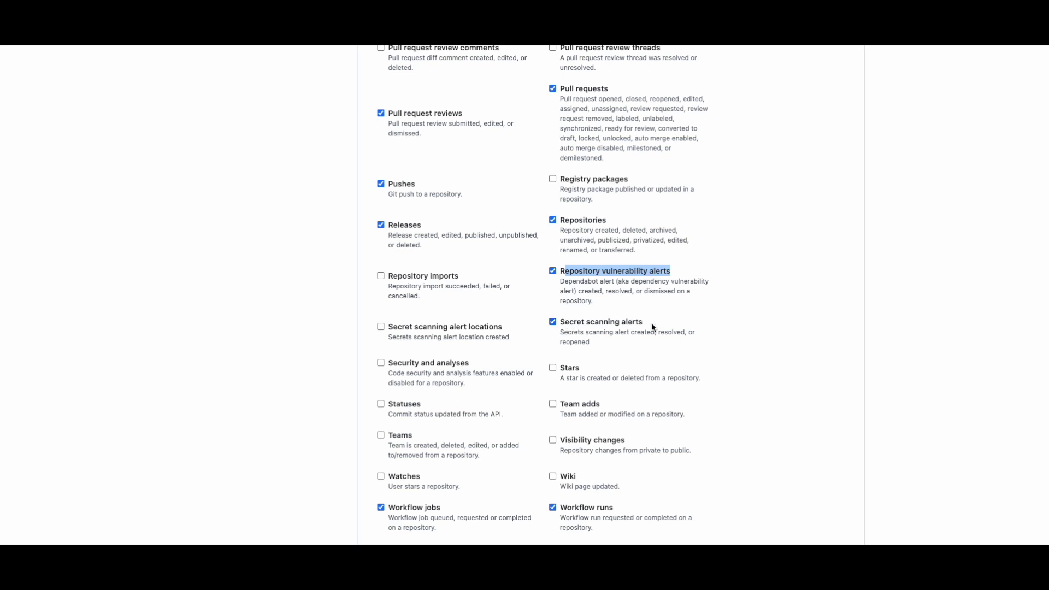
scroll("down", 3)
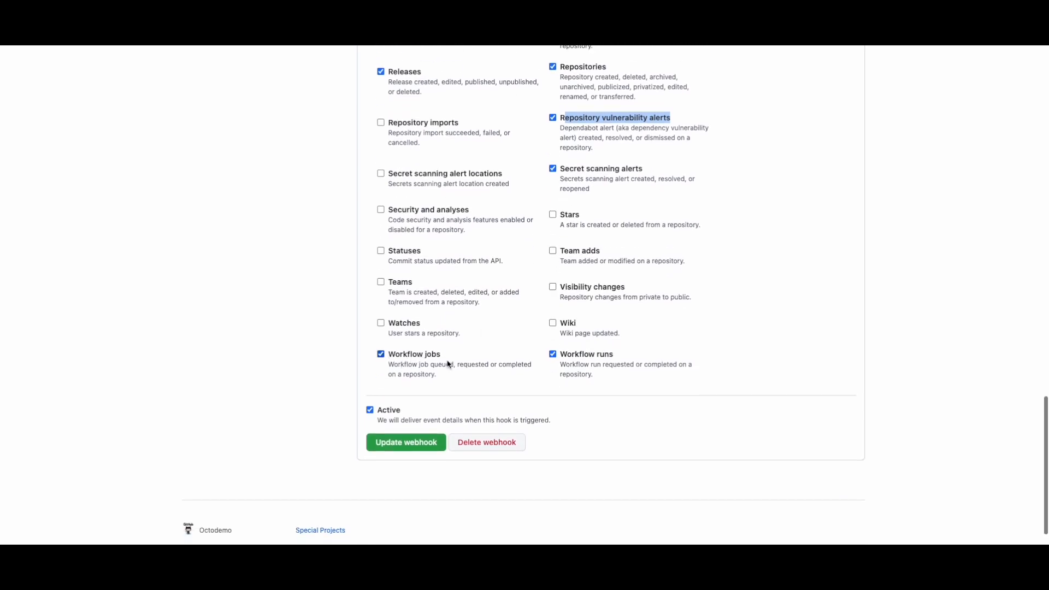
mouse_move(403, 417)
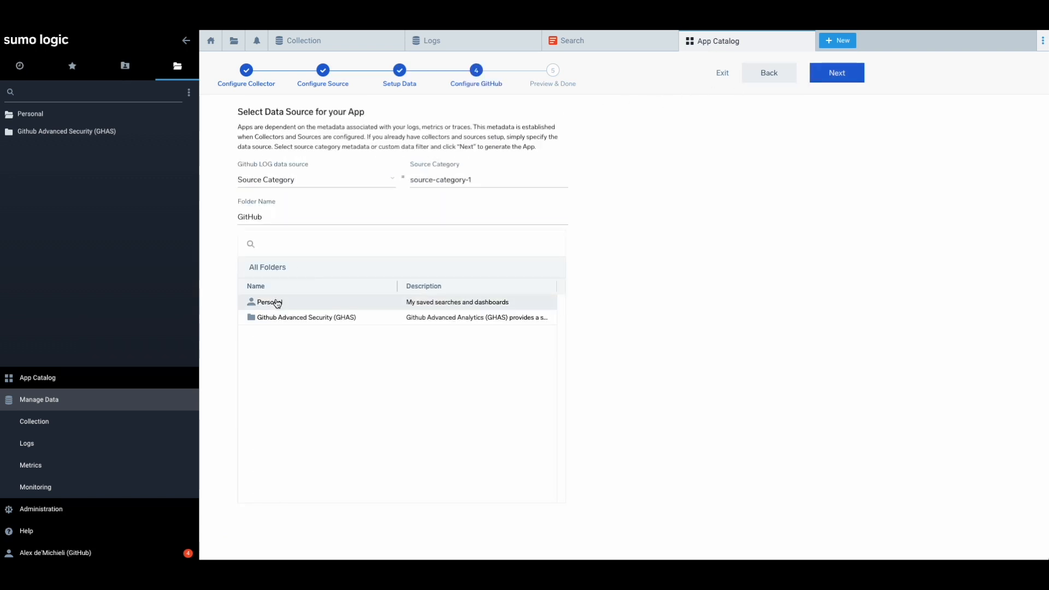
Place the GitHub app content in the Personal folder and advance the wizard
left_click(269, 301)
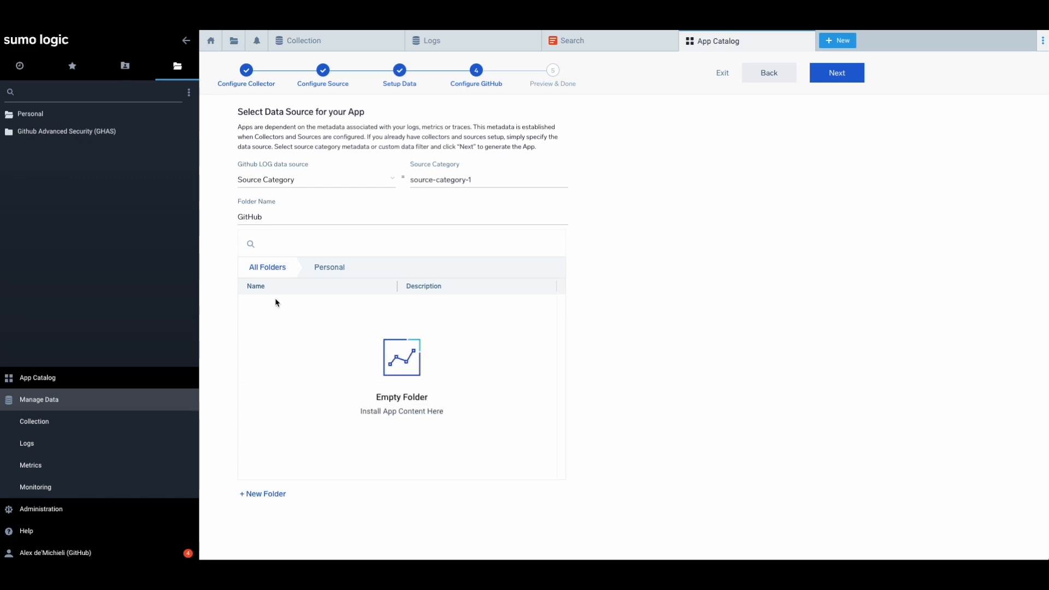
left_click(837, 73)
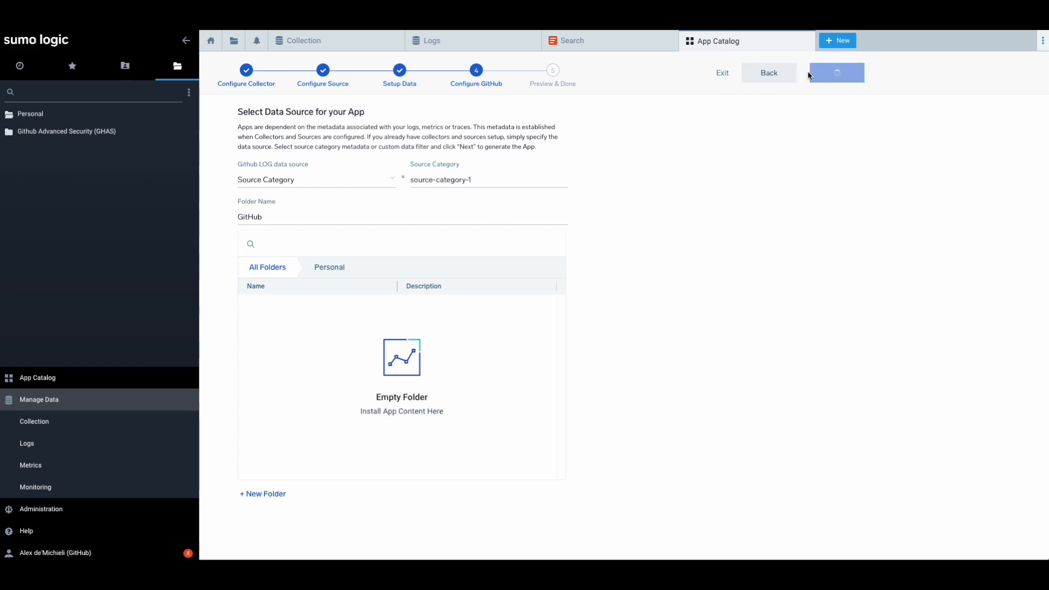
left_click(835, 72)
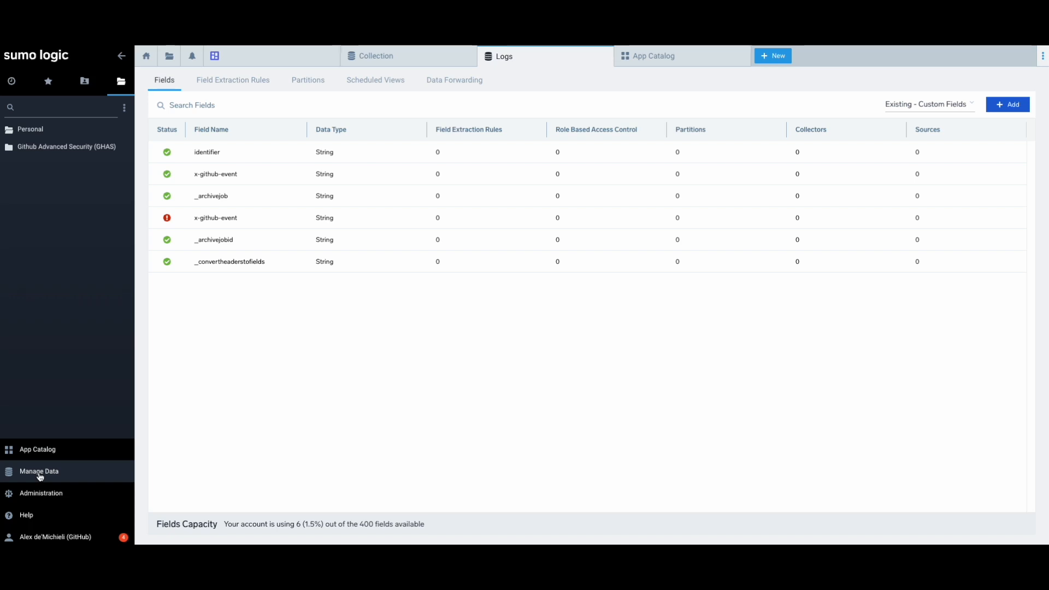
Under Manage Data > Logs > Fields, add a new field named x-github-event, unsaved
left_click(39, 471)
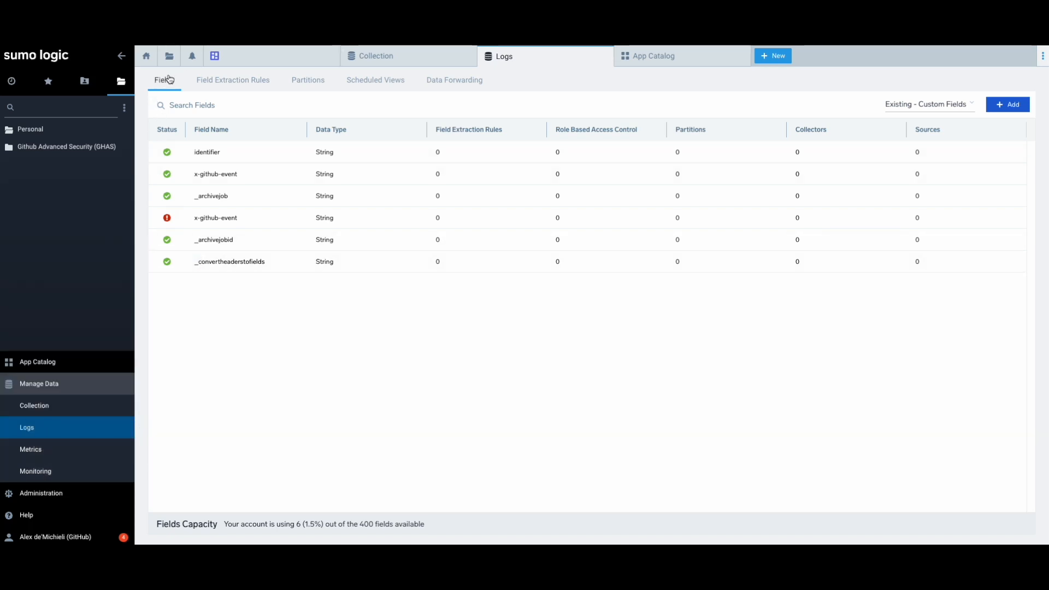
mouse_move(209, 181)
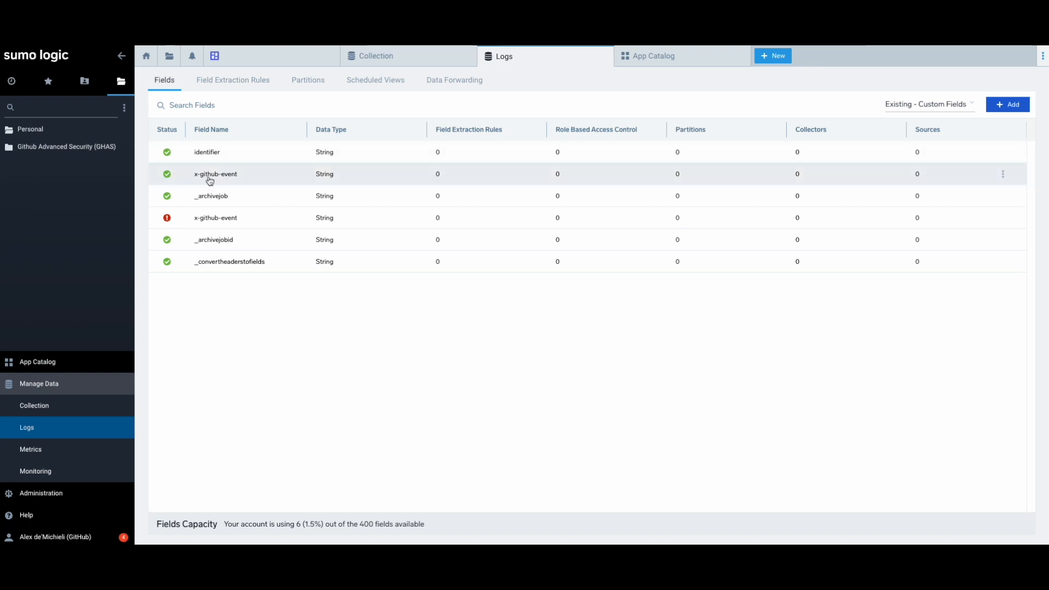
left_click(1007, 105)
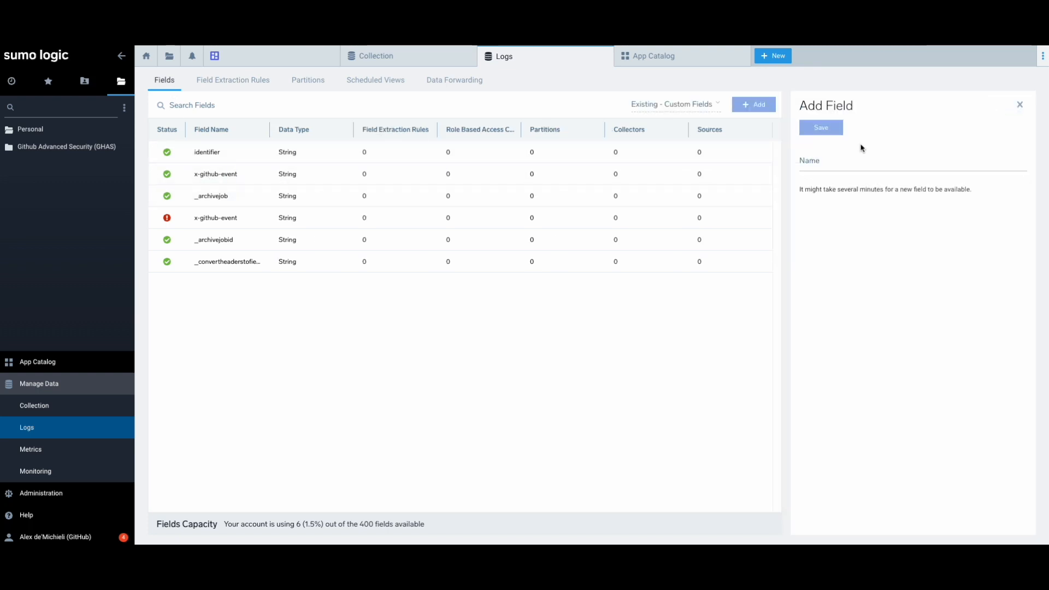
type("x-github-event")
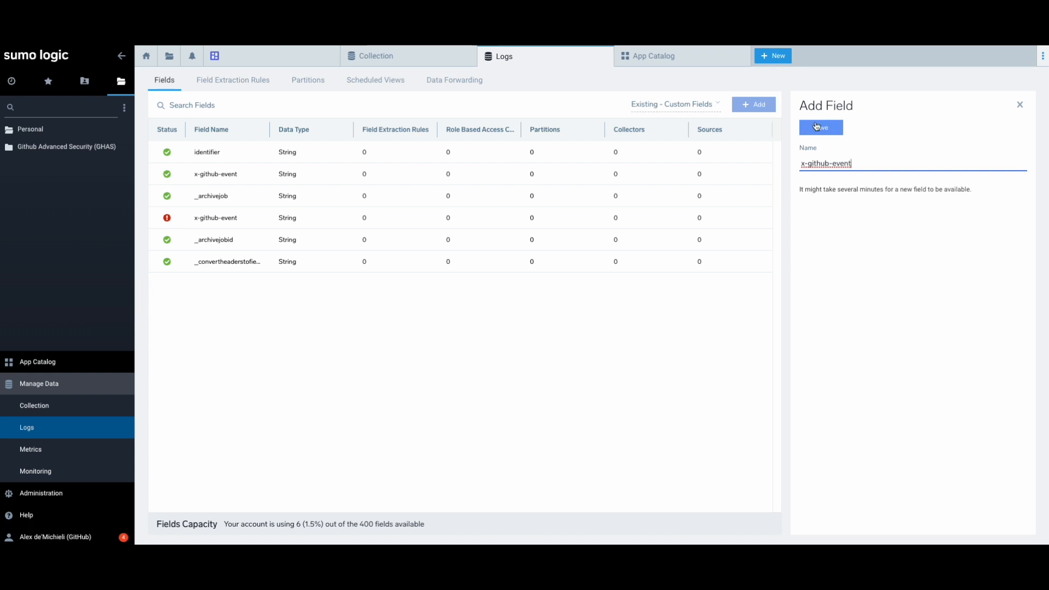